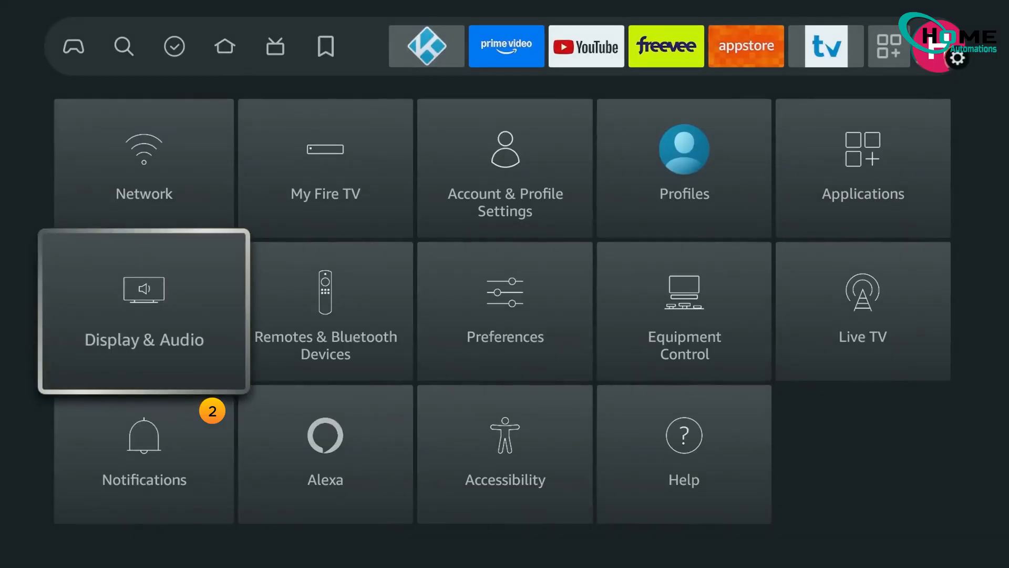
# Set Video Resolution to Automatic (up to 4K Ultra HD) and confirm it.
pyautogui.click(144, 312)
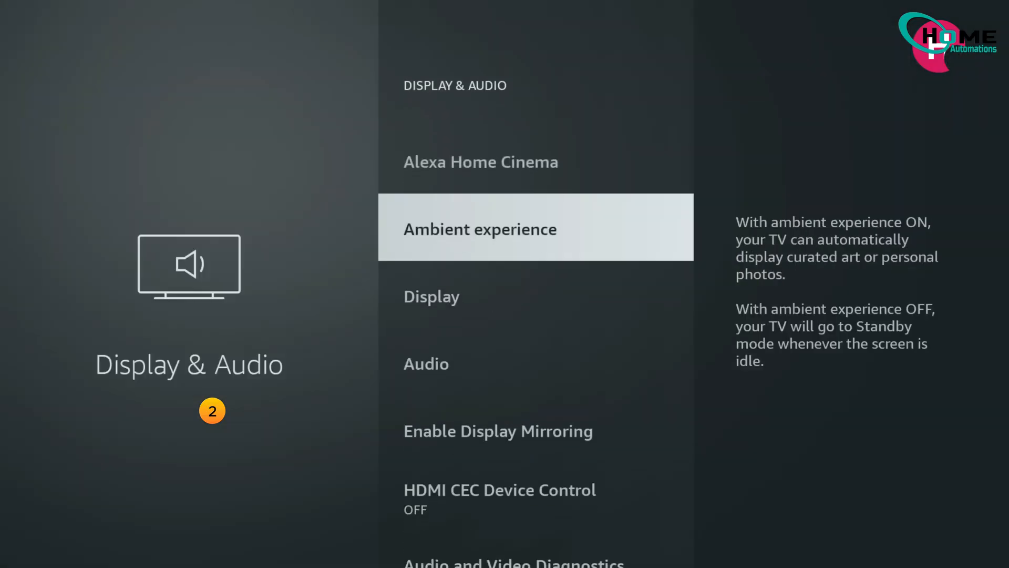
pyautogui.click(431, 297)
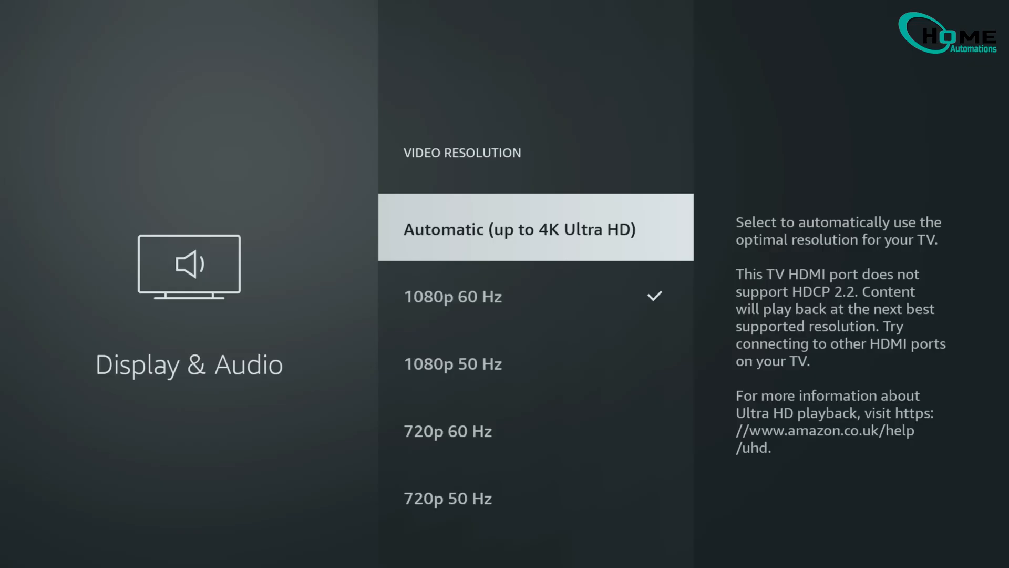
pyautogui.click(535, 227)
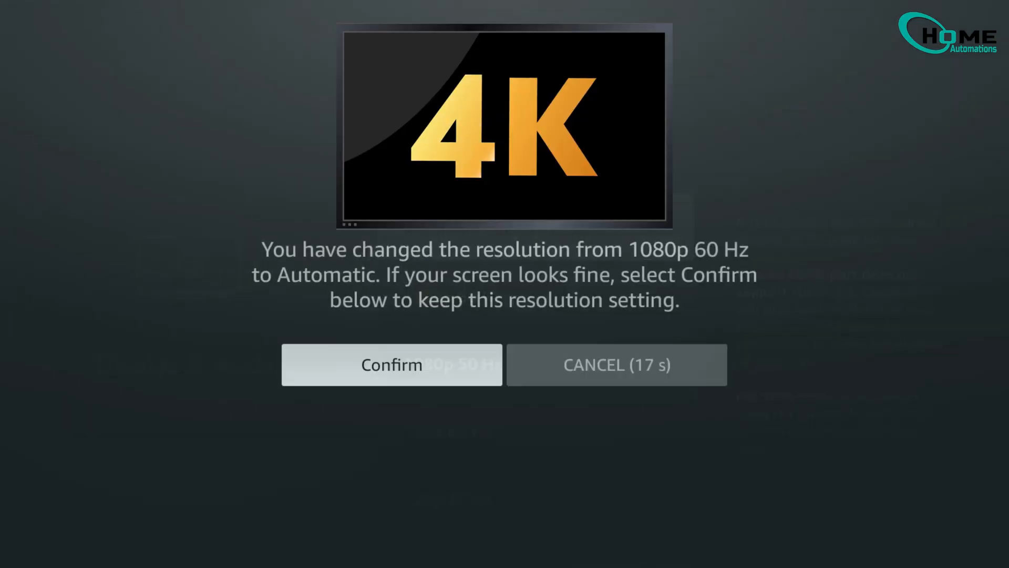
pyautogui.click(391, 365)
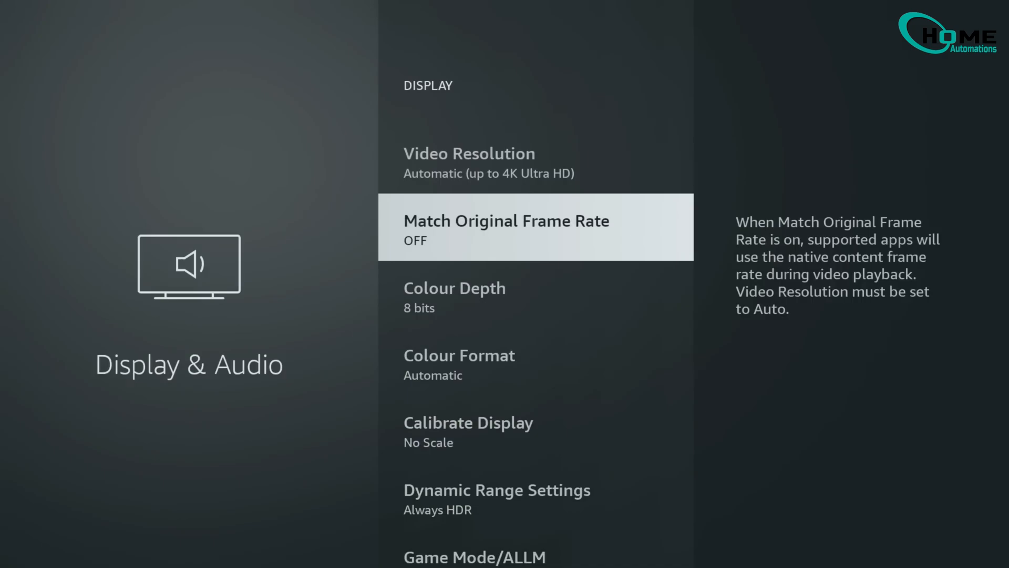
# Turn on Match Original Frame Rate.
pyautogui.click(536, 227)
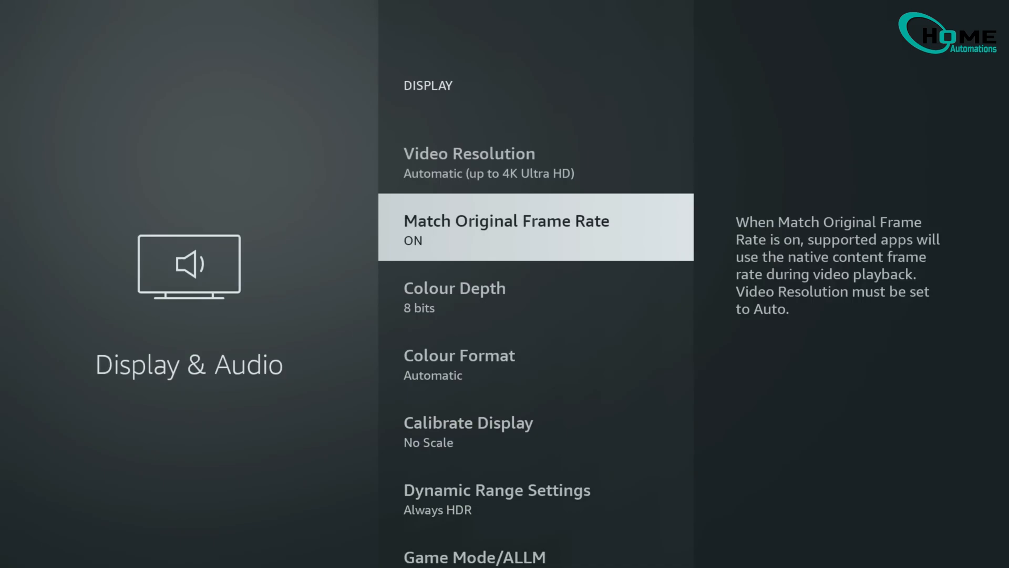
pyautogui.scroll(-3)
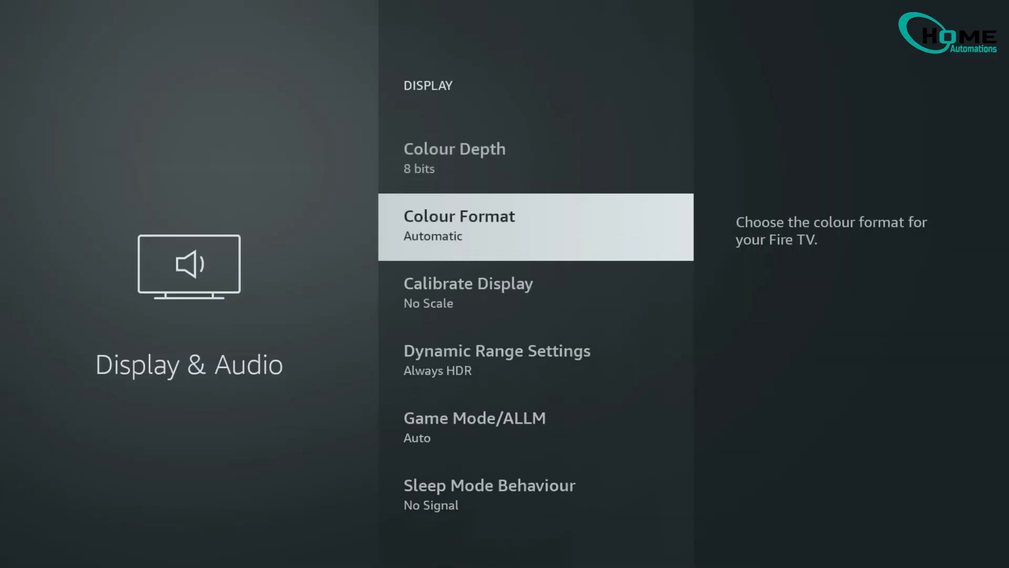
# Calibrate the display and accept the 1% scale.
pyautogui.scroll(-3)
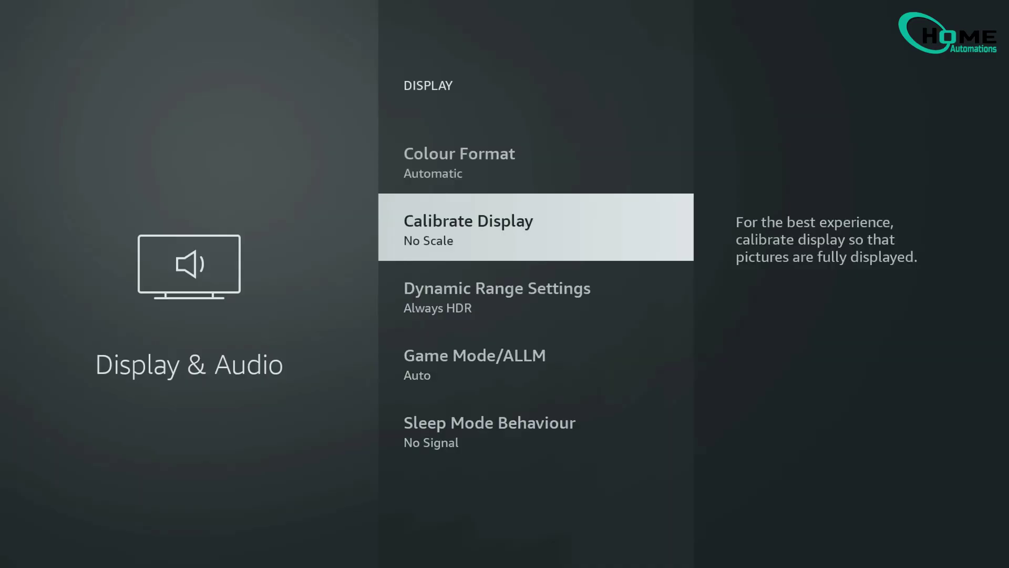
pyautogui.click(535, 227)
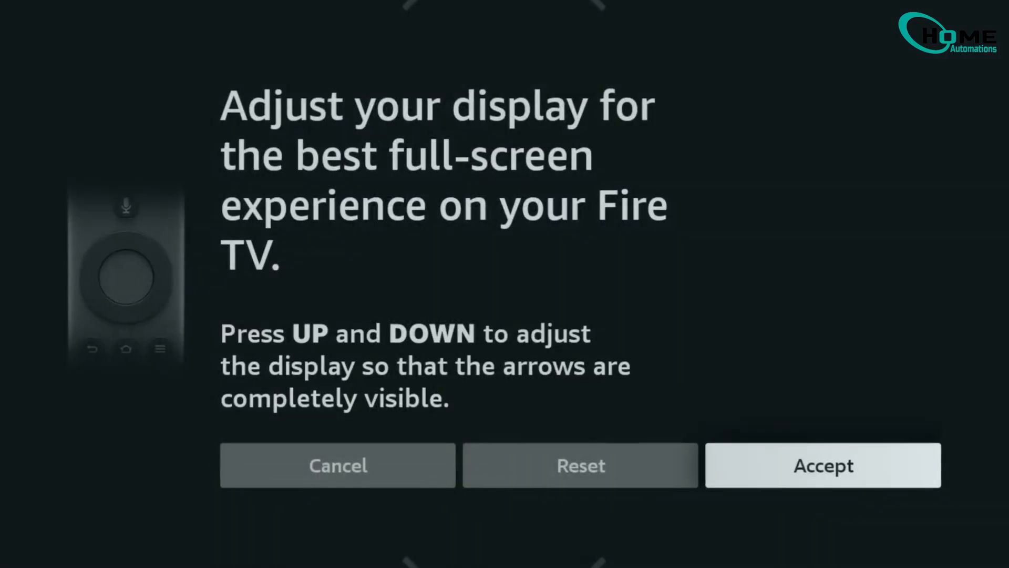
pyautogui.press('down')
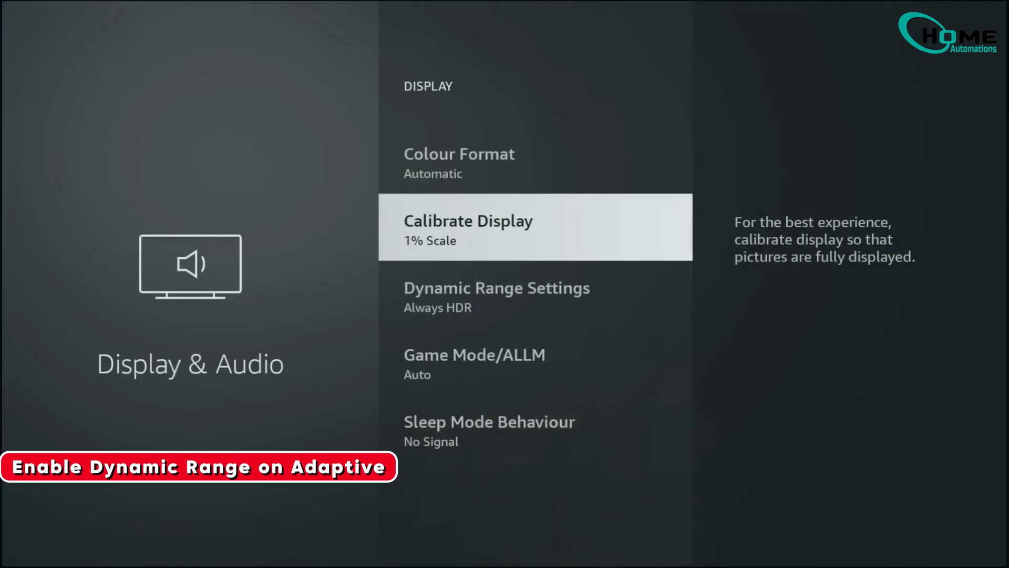
# Switch Dynamic Range Settings from Always HDR to Adaptive and confirm.
pyautogui.scroll(-3)
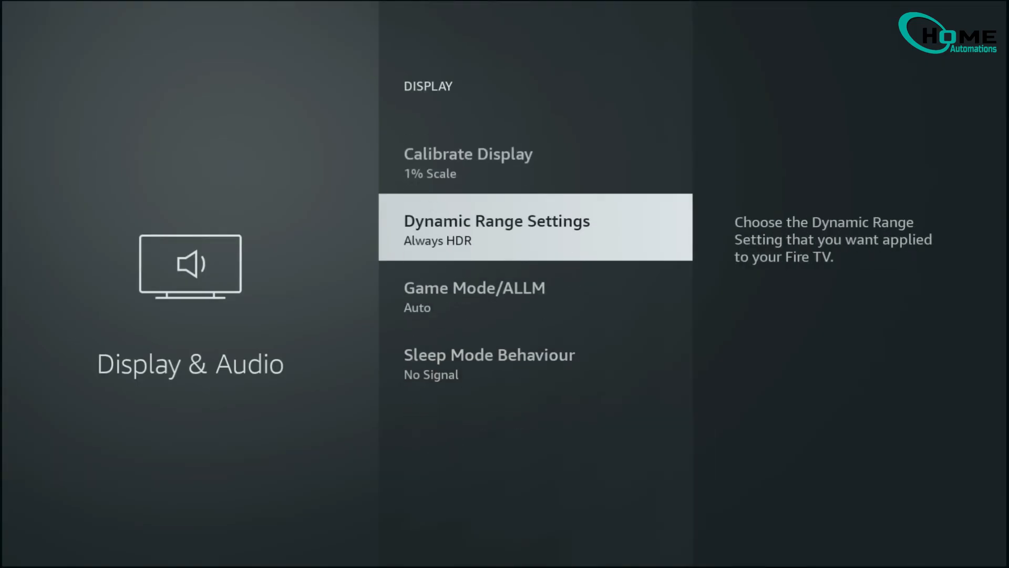
pyautogui.click(495, 227)
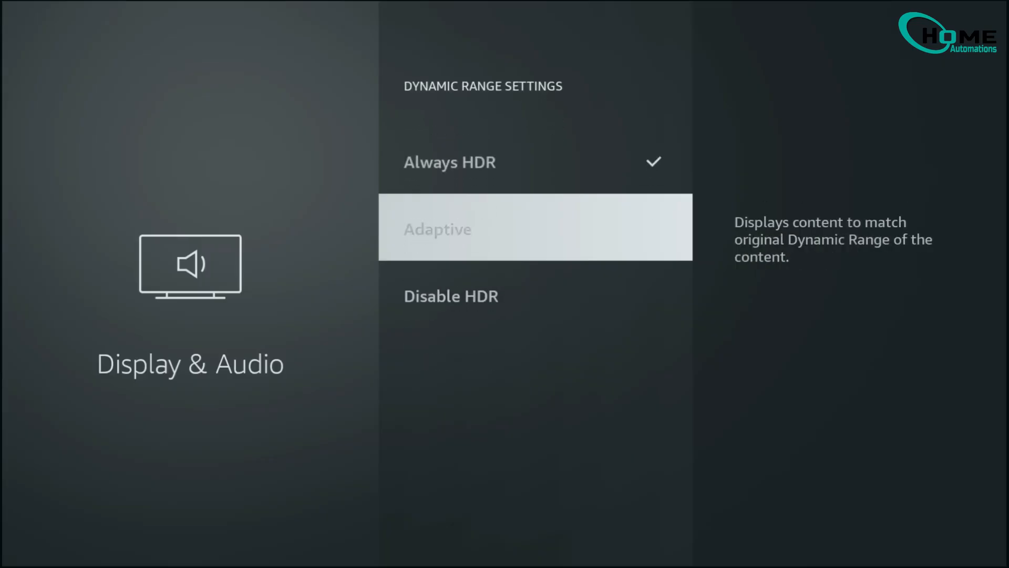
pyautogui.click(437, 228)
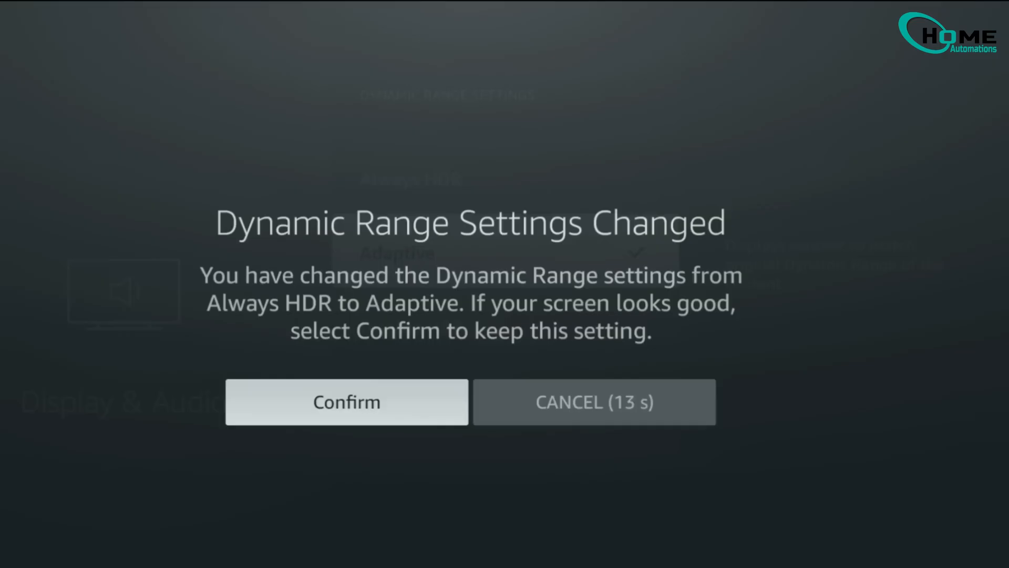
pyautogui.click(346, 402)
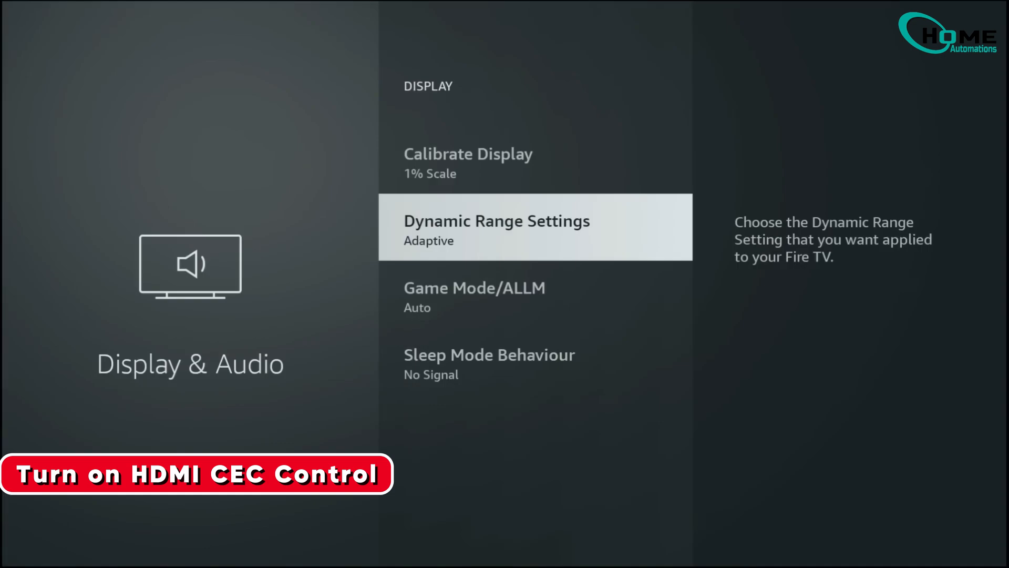
# Turn on HDMI CEC Device Control in Display & Audio.
pyautogui.press('Back')
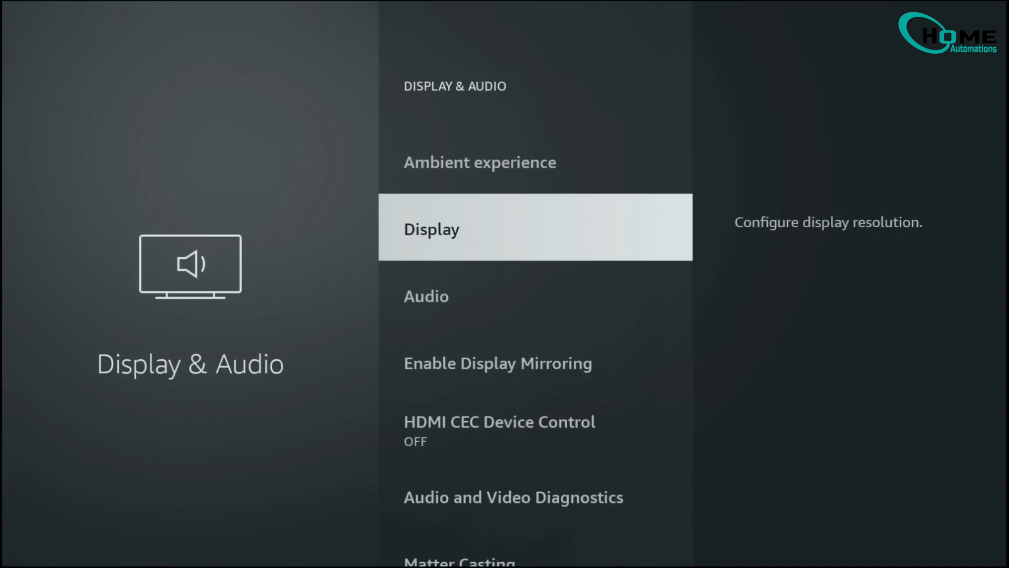
pyautogui.scroll(-3)
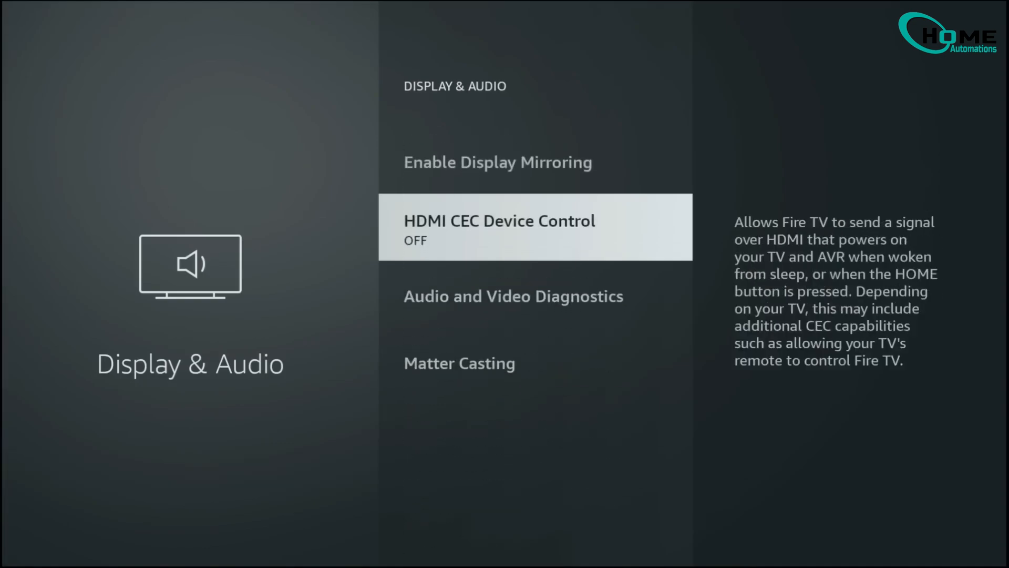
pyautogui.click(536, 227)
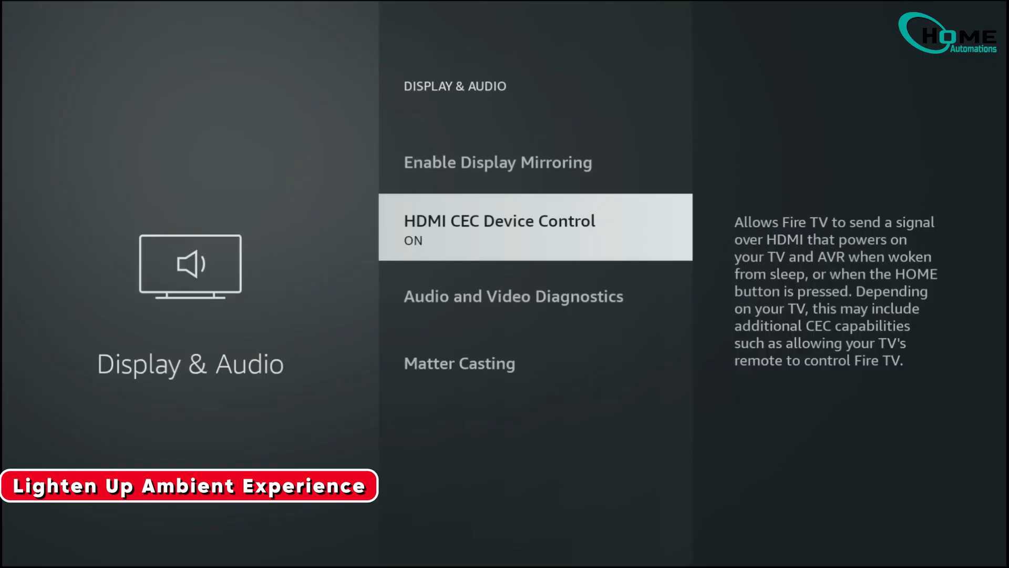
# Turn off Weather on the ambient experience screen.
pyautogui.scroll(3)
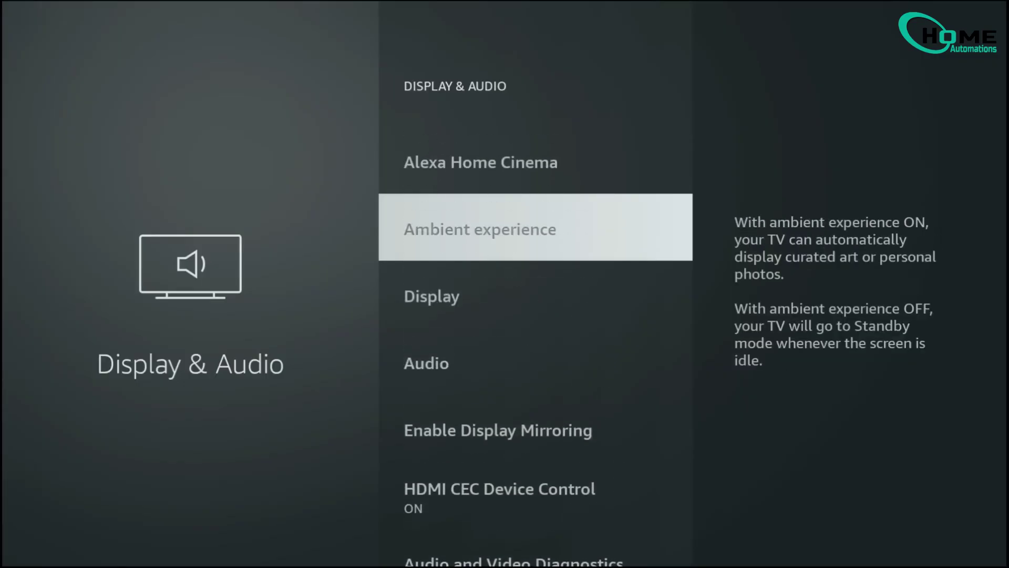
pyautogui.click(479, 228)
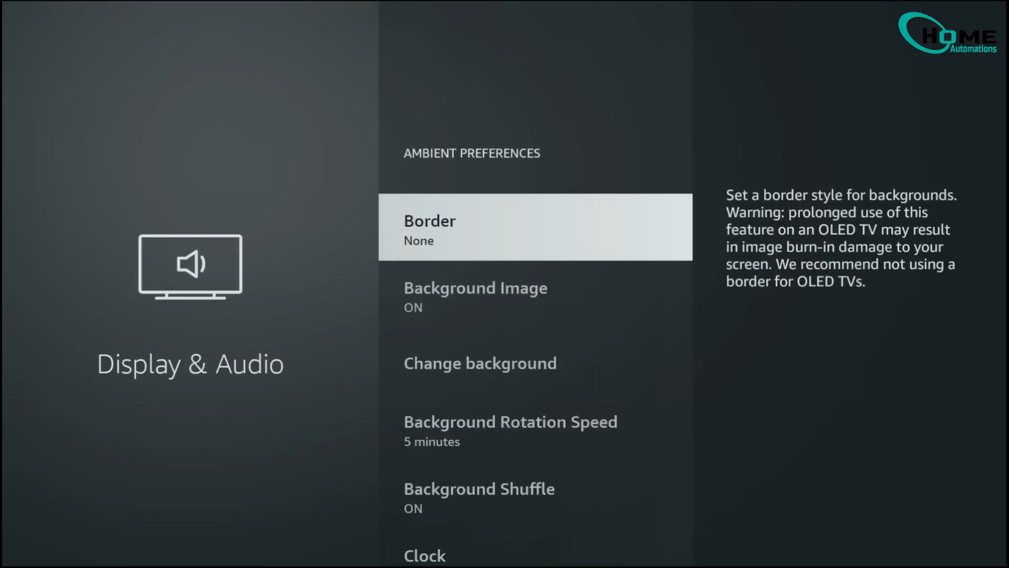
pyautogui.scroll(-3)
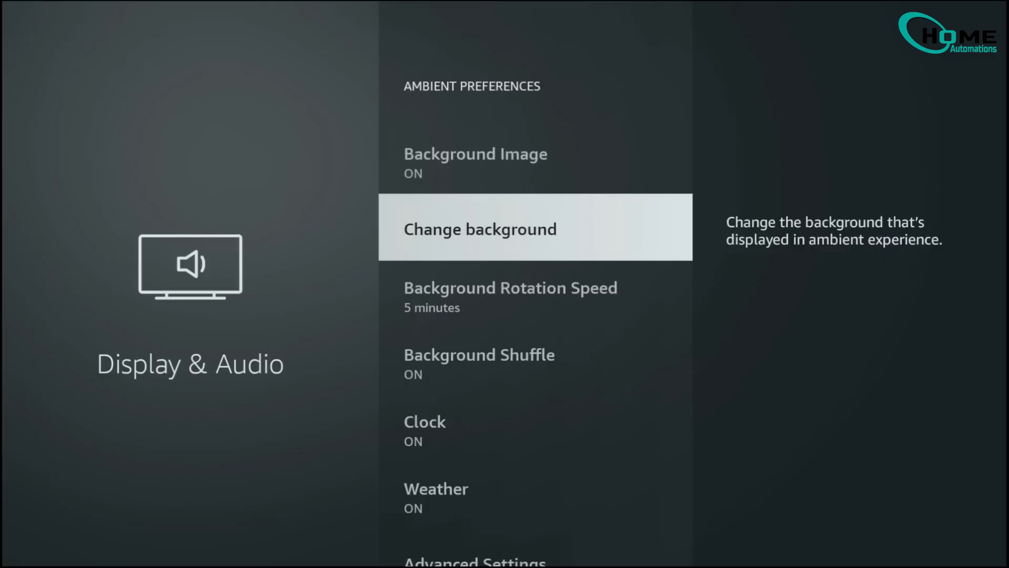
pyautogui.scroll(-3)
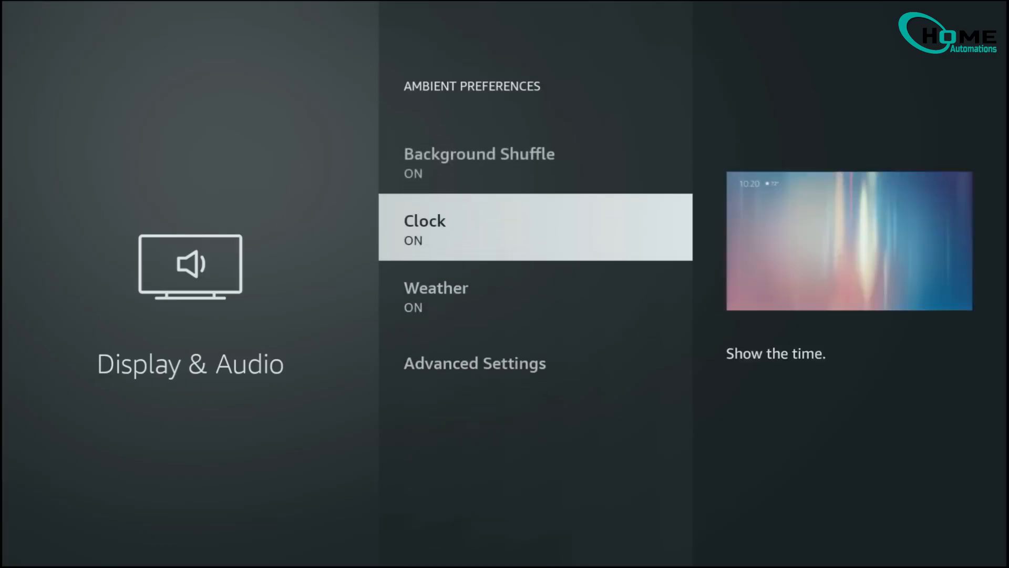
pyautogui.click(535, 227)
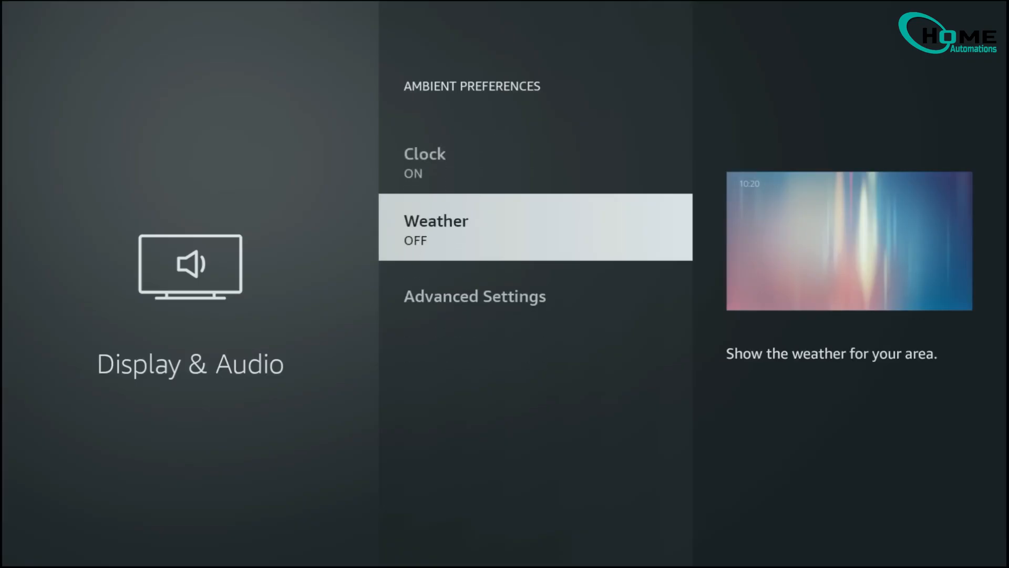
pyautogui.press('Back')
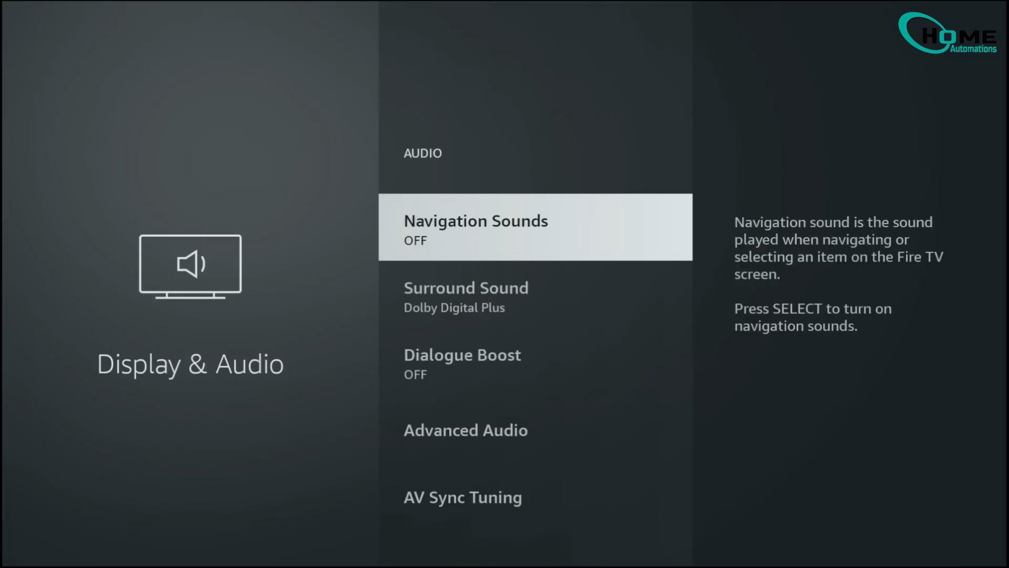
# Set Surround Sound to Best Available.
pyautogui.scroll(-3)
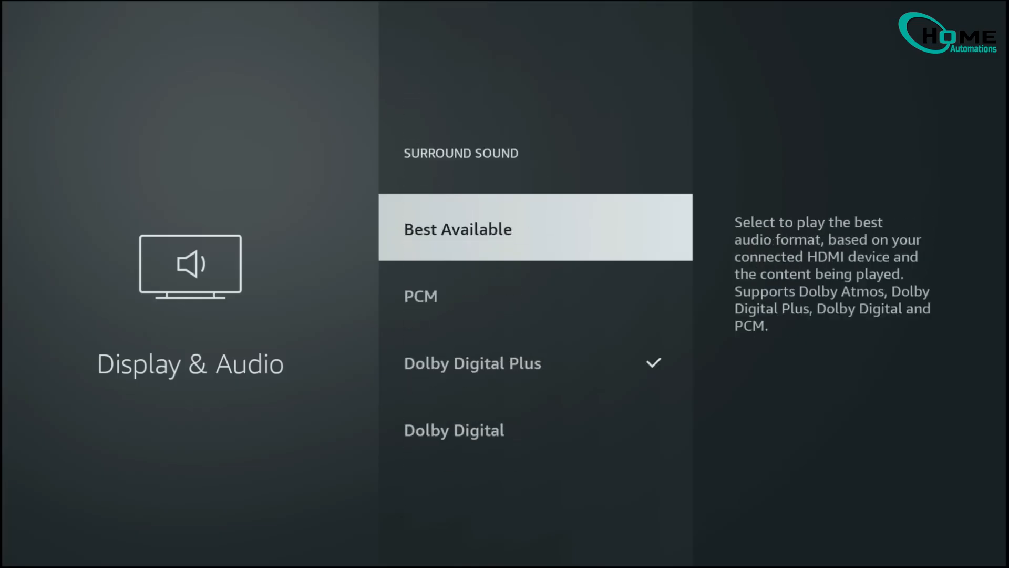
pyautogui.press('Back')
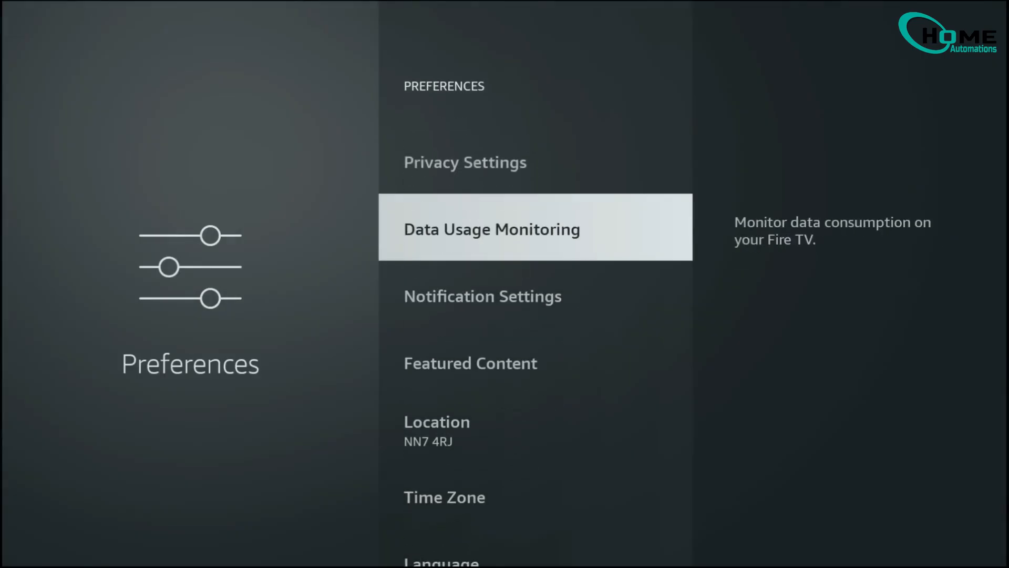
# Bring up the Data Usage Monitoring options under Preferences.
pyautogui.click(491, 228)
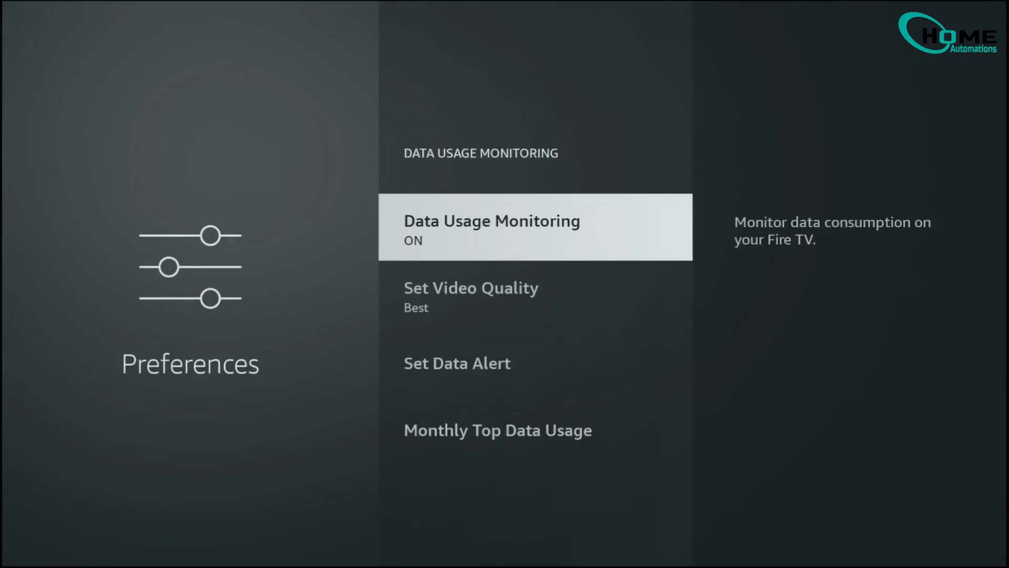
pyautogui.click(491, 227)
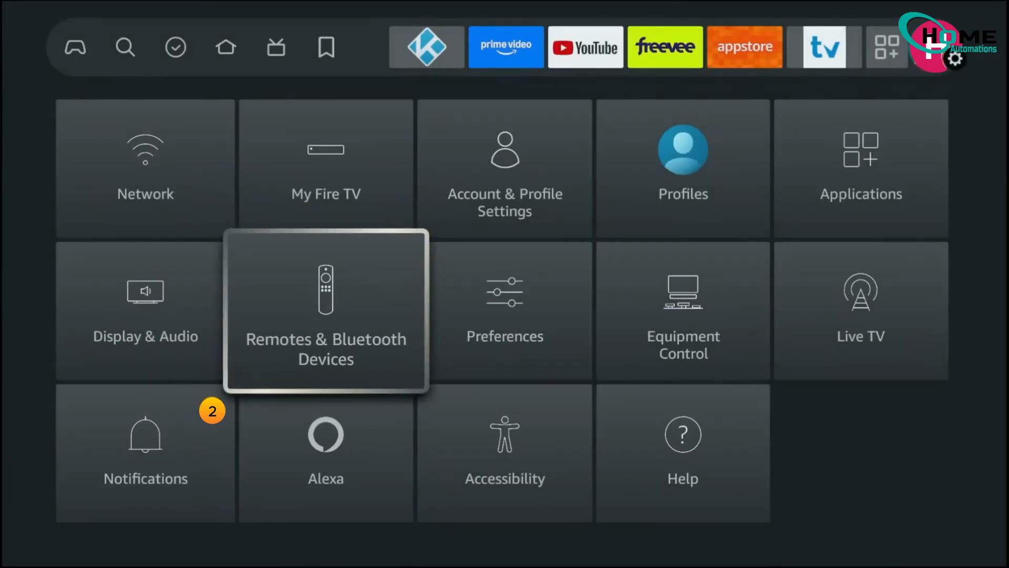
# Show My Fire TV's Developer Options with ADB Debugging on.
pyautogui.click(326, 167)
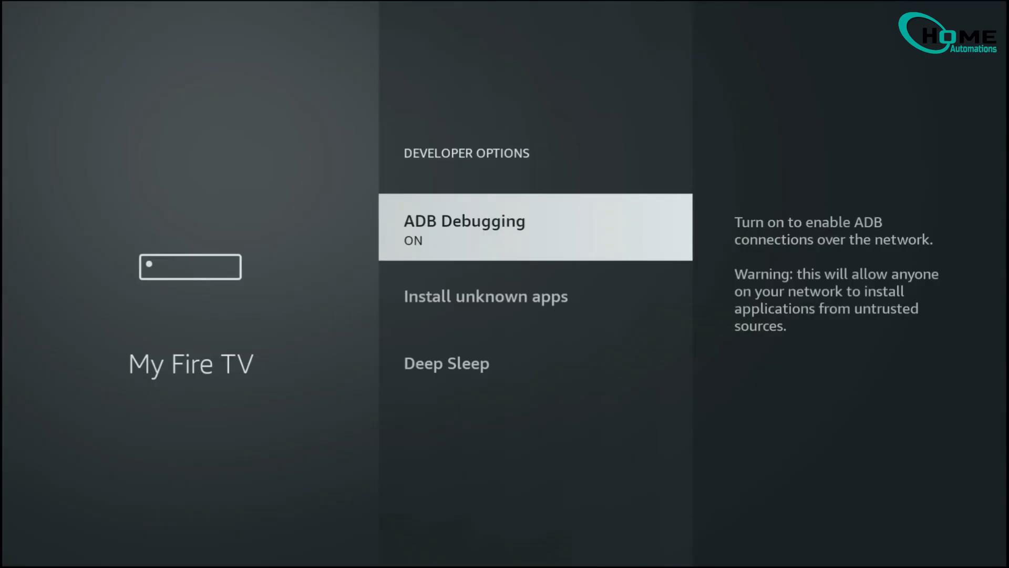
pyautogui.click(534, 227)
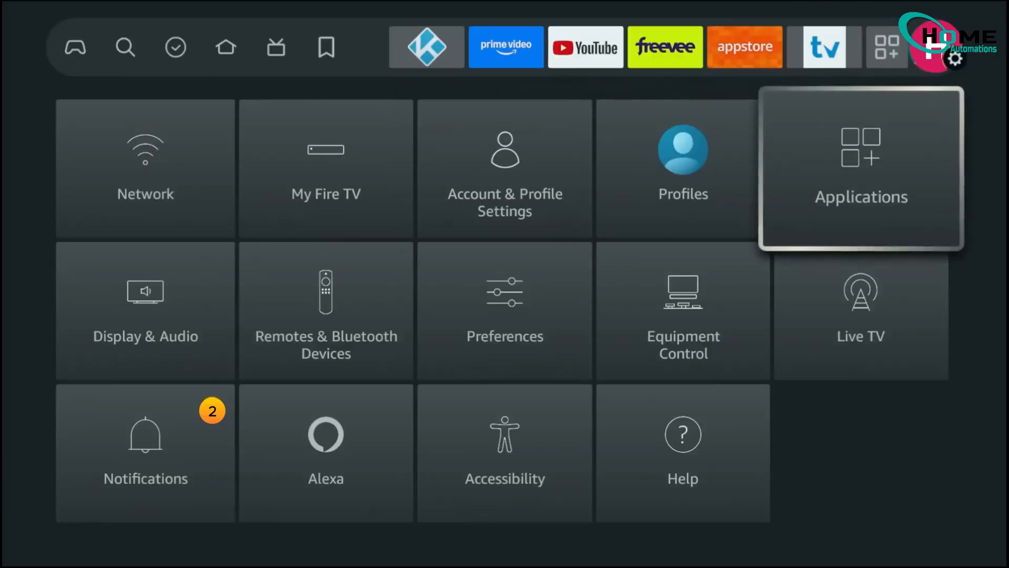
# List the installed applications and show the Appstore's storage and cache details.
pyautogui.click(861, 168)
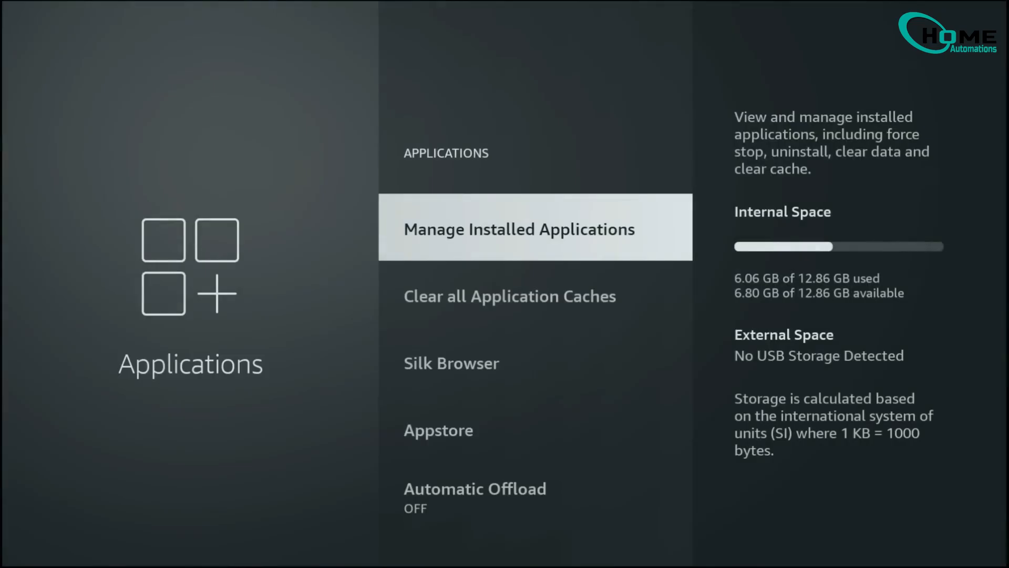
pyautogui.click(519, 227)
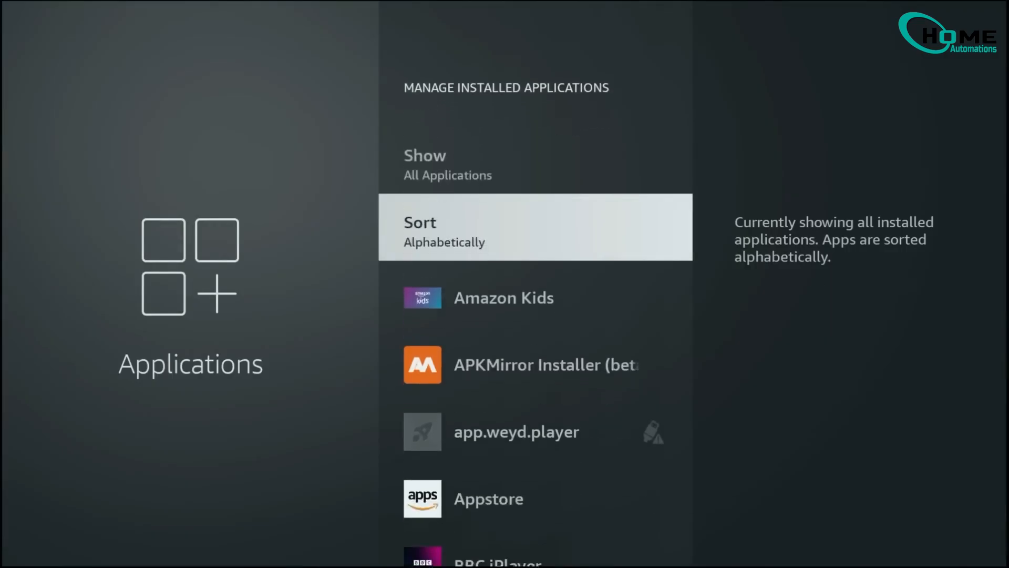
pyautogui.scroll(-3)
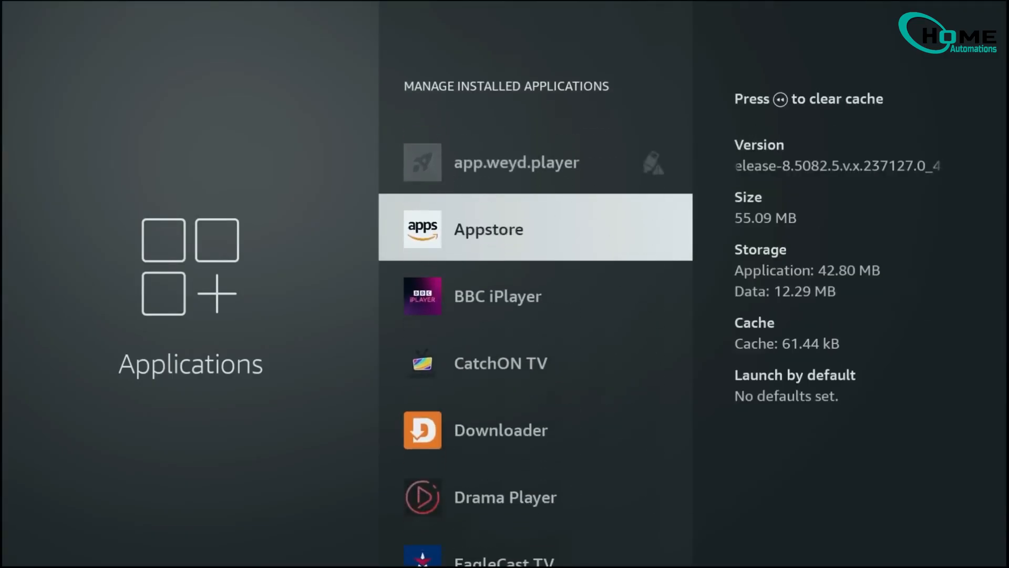